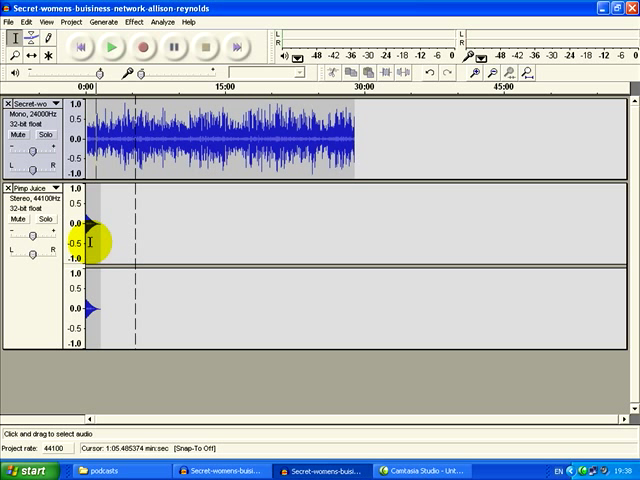
mouse_move(343, 194)
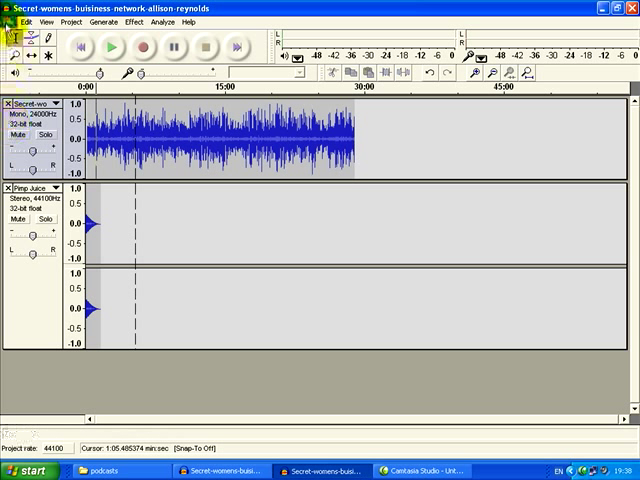
Step: Import the Pimp Juice file from the podcasts folder as another stereo track
left_click(71, 22)
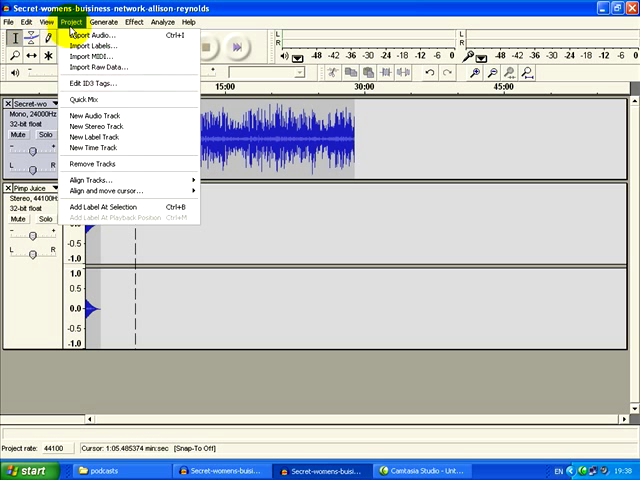
left_click(88, 35)
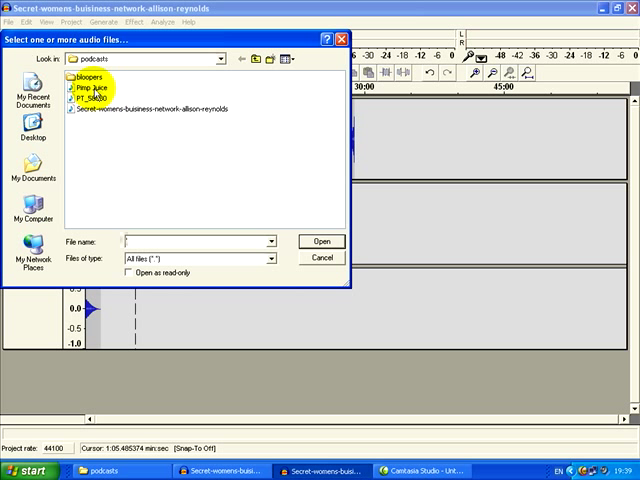
left_click(88, 96)
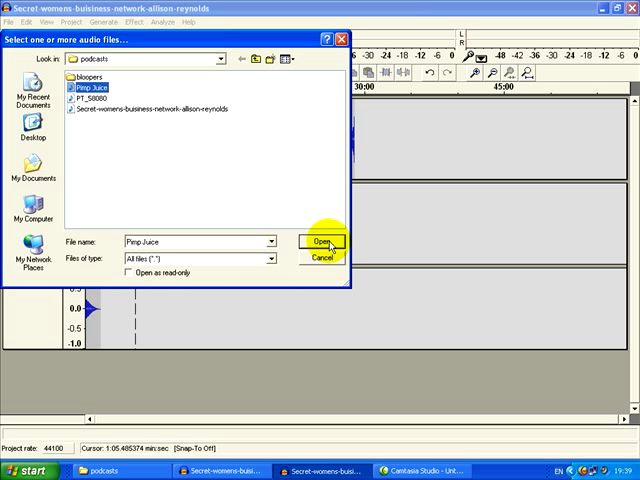
left_click(316, 241)
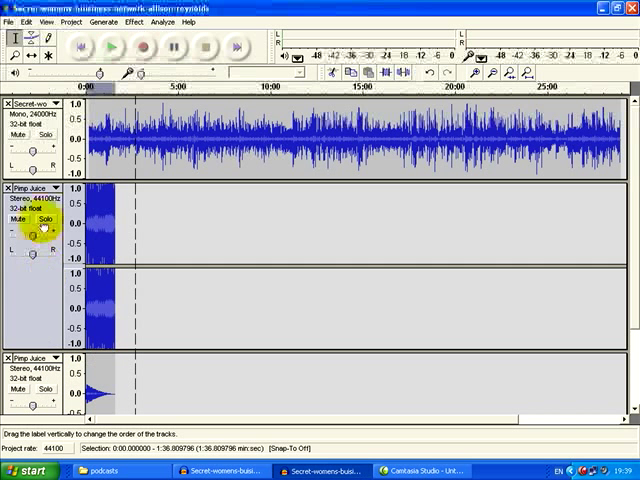
mouse_move(40, 290)
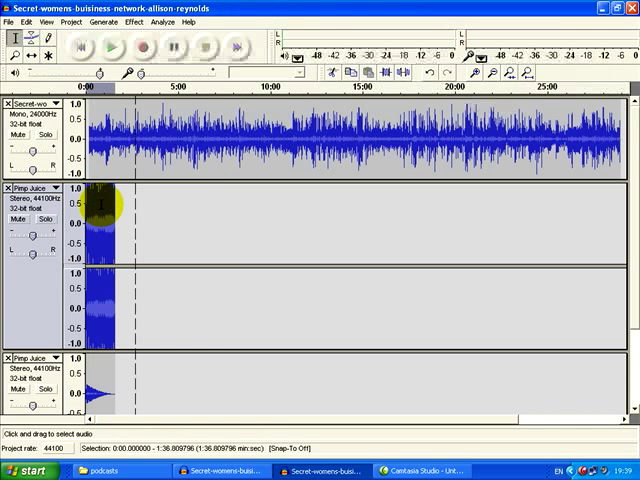
Step: Apply Amplify with a negative dB value to the first Pimp Juice clip
left_click(144, 22)
type("-1")
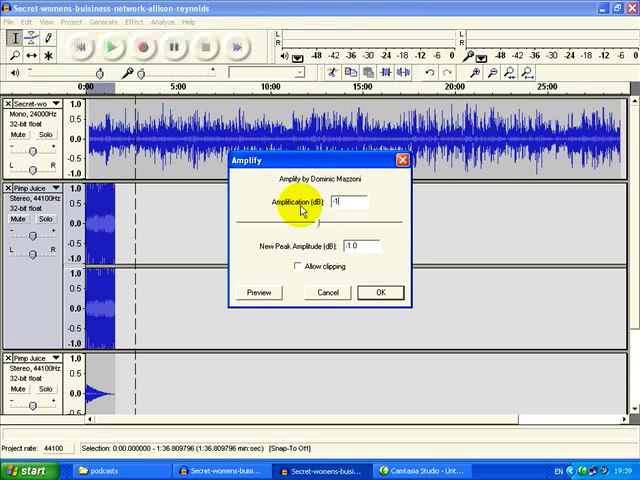
left_click(380, 292)
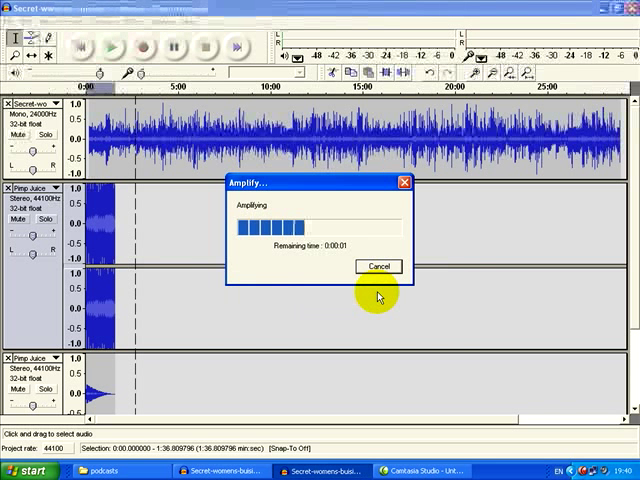
mouse_move(105, 218)
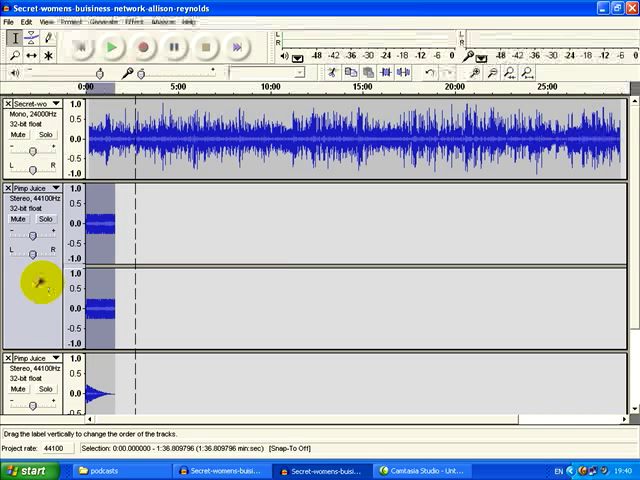
Step: Apply Fade In twice to the intro music on the first Pimp Juice track
left_click(135, 22)
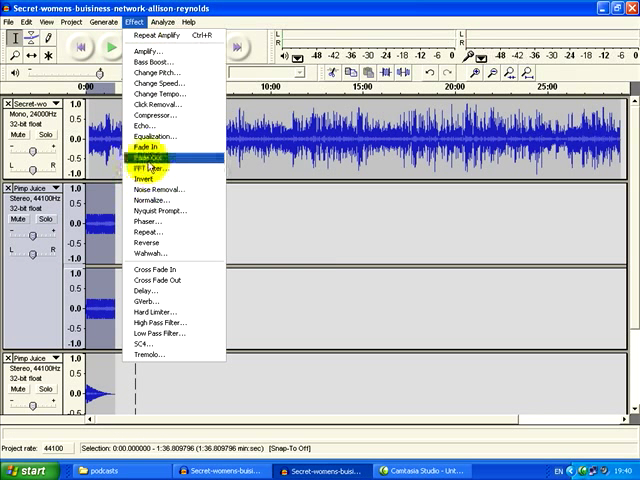
mouse_move(150, 148)
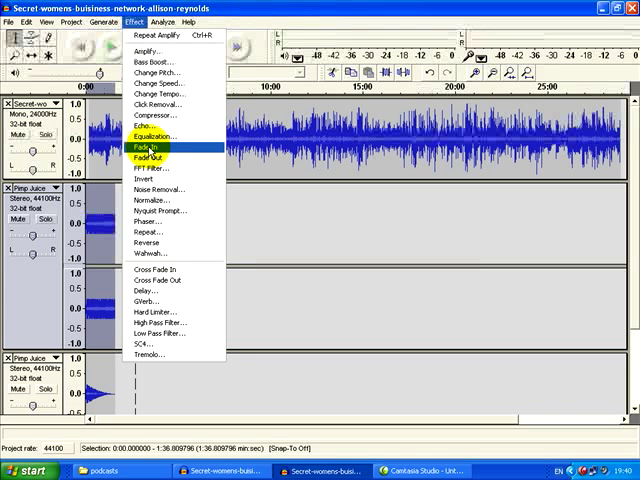
left_click(147, 147)
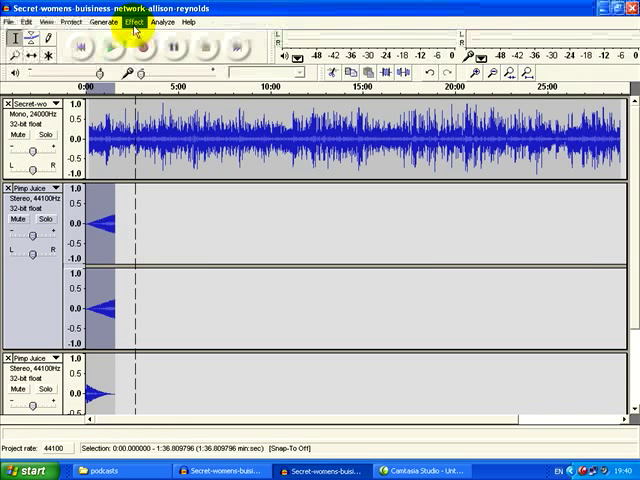
left_click(133, 22)
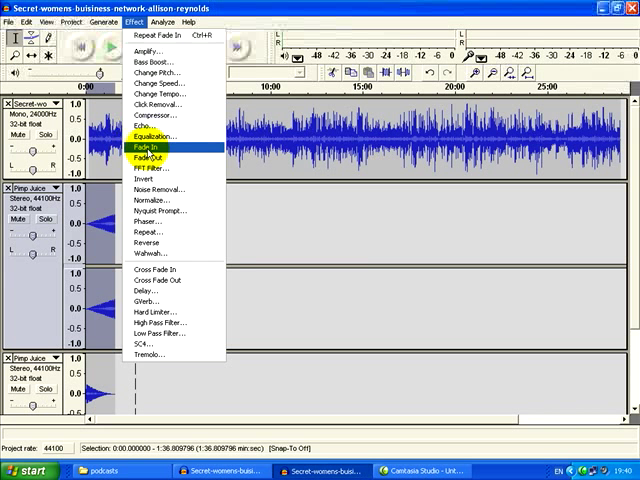
left_click(145, 146)
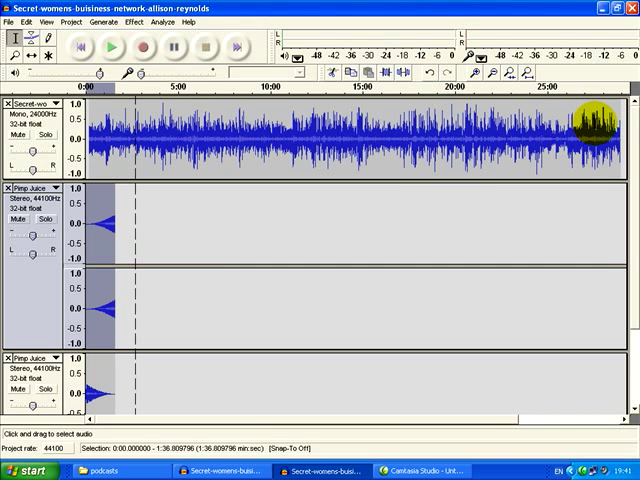
Step: Place the cursor near 27:37 at the speech's end and zoom in there
left_click(480, 57)
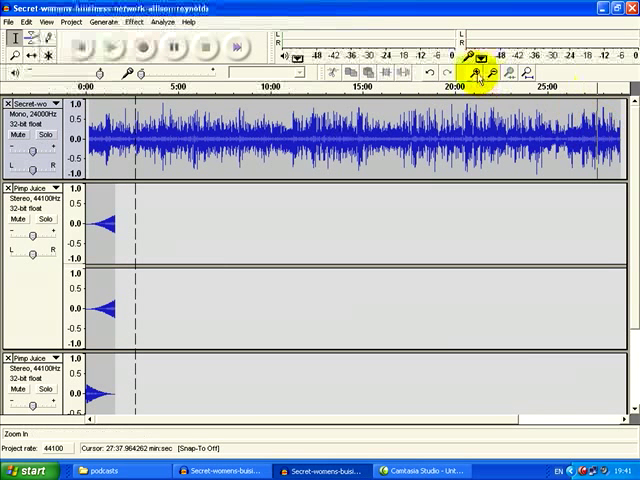
left_click(478, 57)
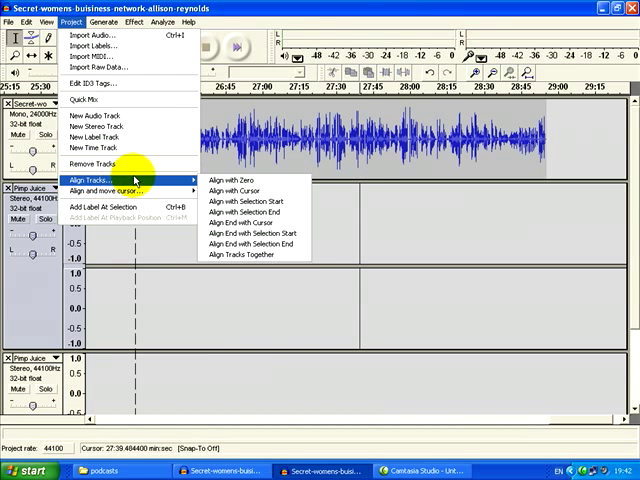
mouse_move(240, 191)
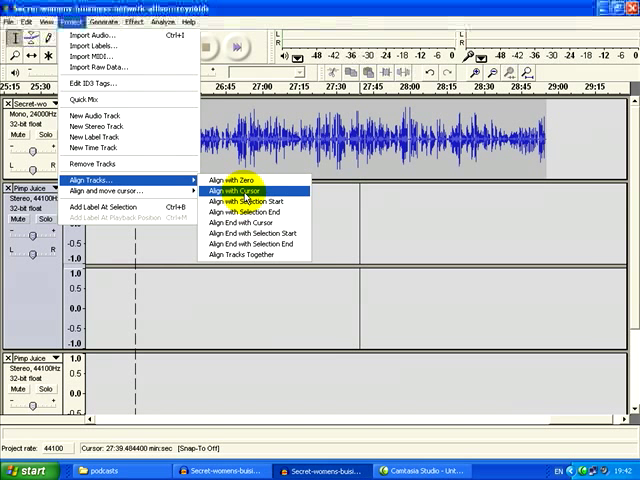
Step: Move the outro clip to start around 27:39, then select and preview it
left_click(227, 192)
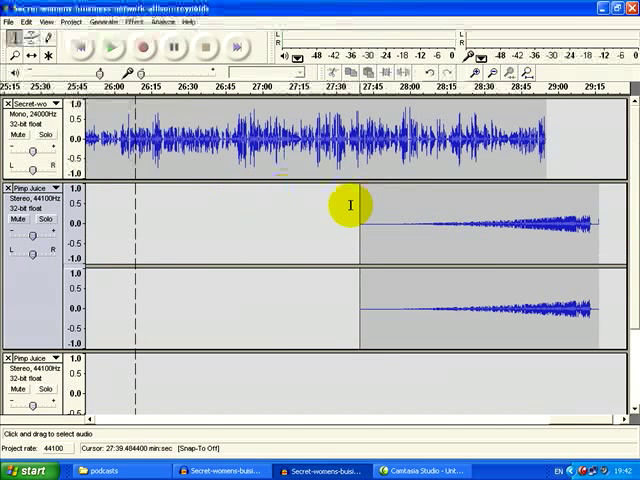
mouse_move(590, 225)
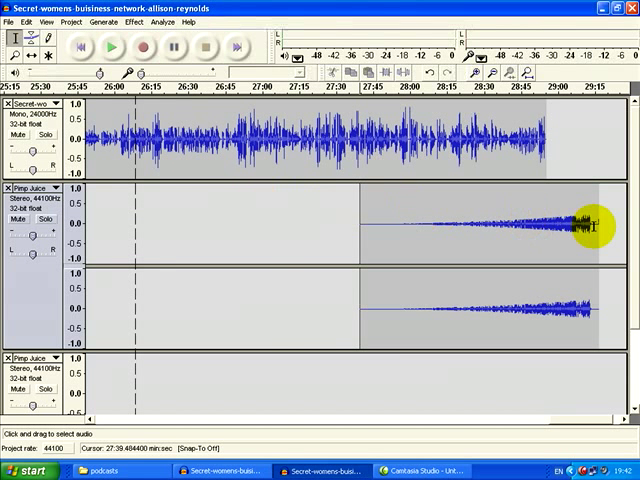
mouse_move(362, 223)
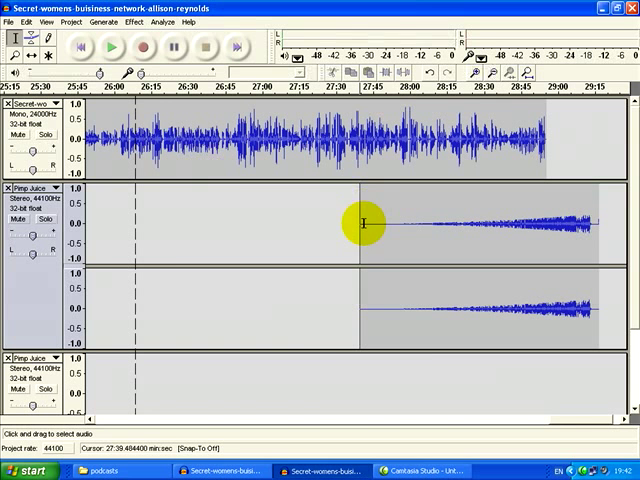
left_click(115, 50)
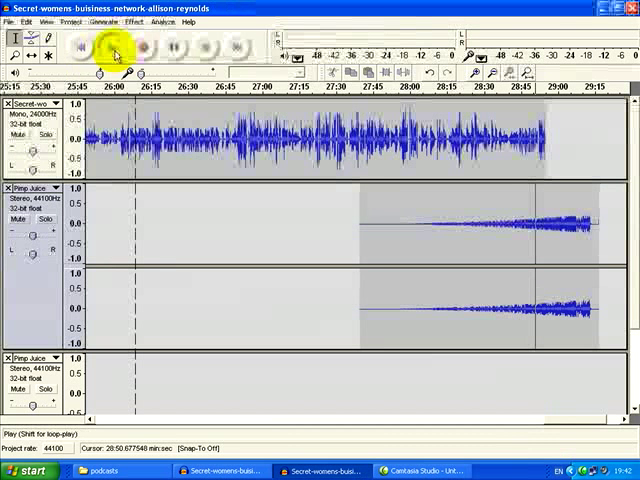
left_click(97, 46)
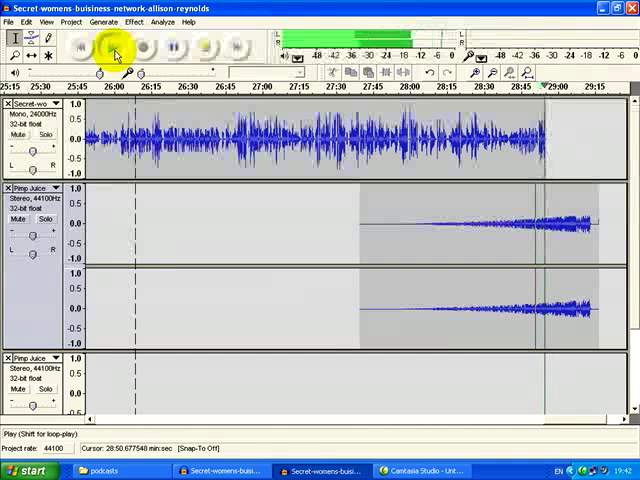
left_click(208, 50)
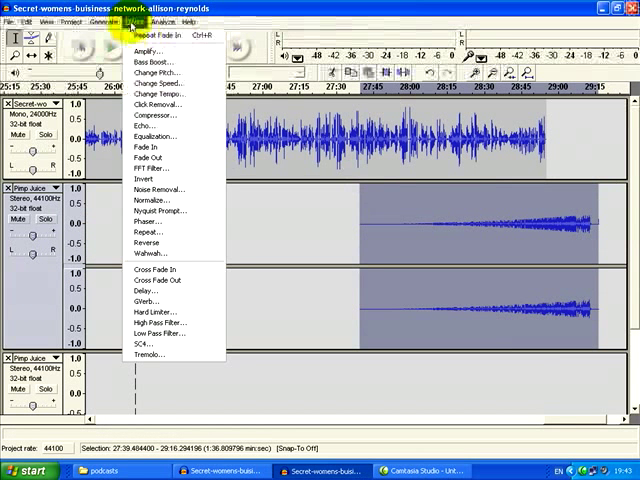
Step: Apply Amplify to the selected outro Pimp Juice clip
left_click(142, 51)
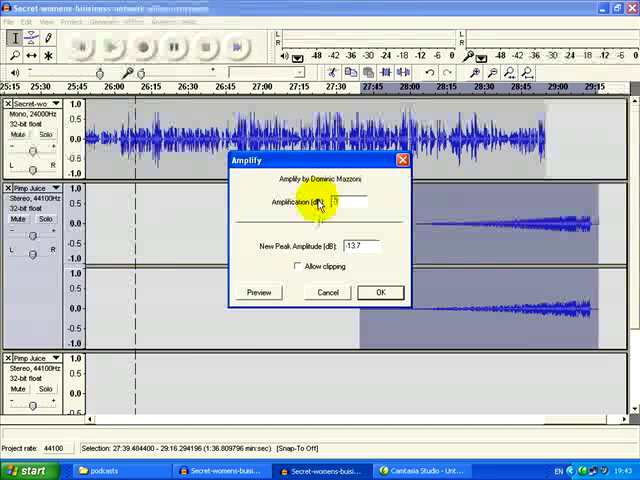
left_click(380, 292)
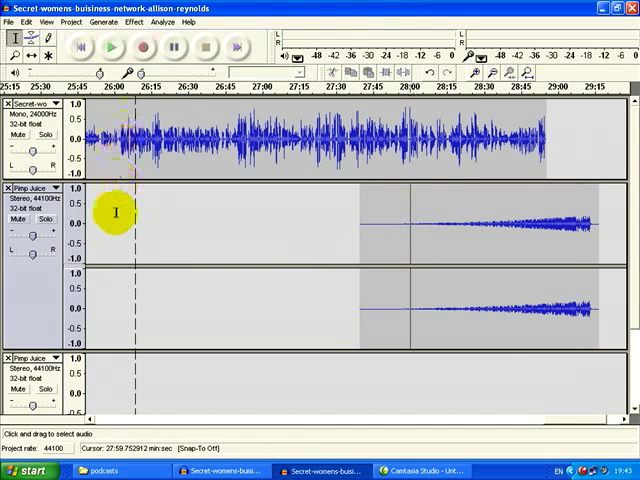
mouse_move(113, 295)
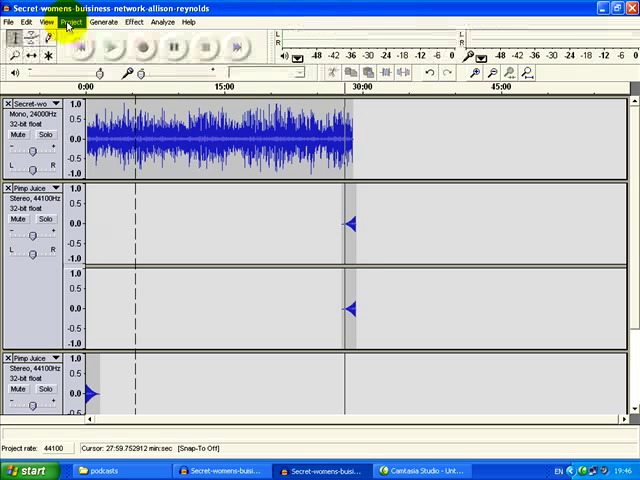
Step: Open the Project menu with both music clips placed at start and end
left_click(70, 22)
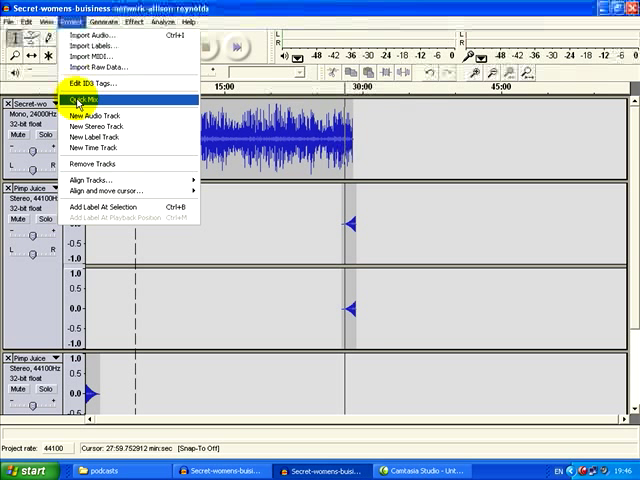
Step: Quick Mix the interview and both Pimp Juice clips into one stereo Mix track
left_click(82, 103)
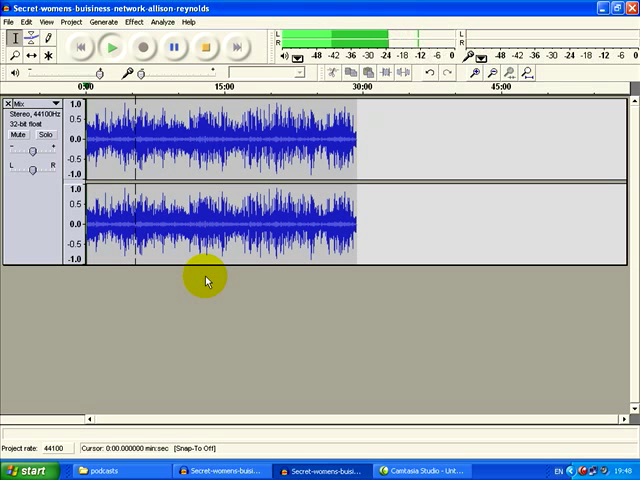
mouse_move(283, 190)
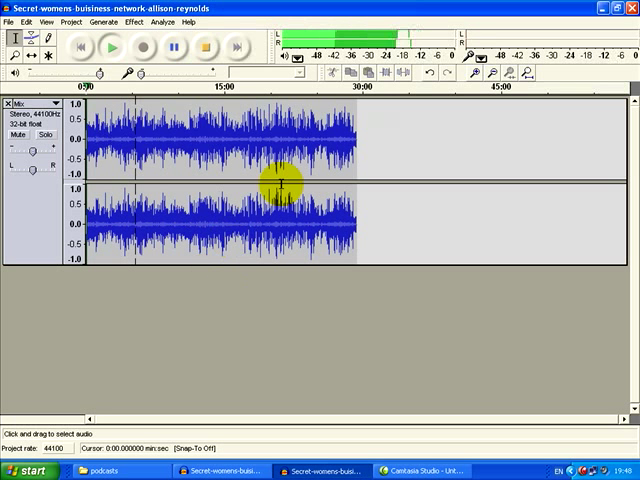
left_click(113, 50)
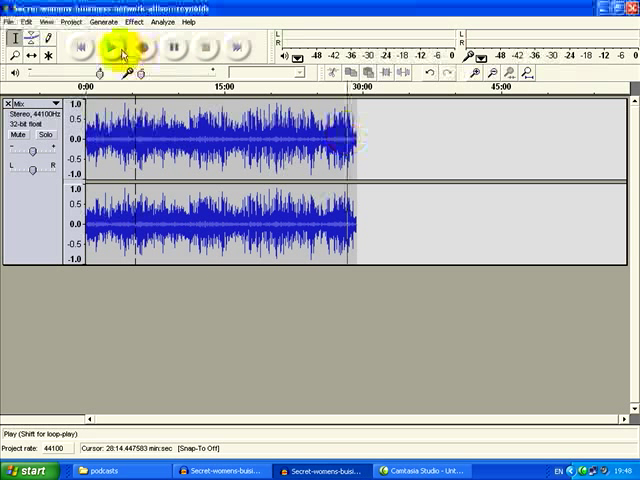
left_click(122, 54)
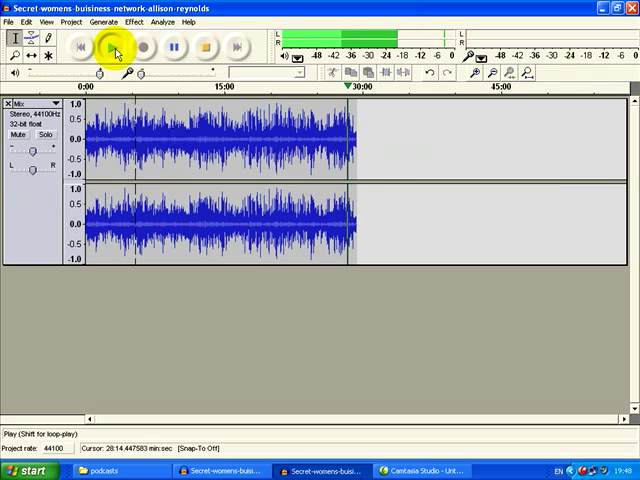
left_click(205, 50)
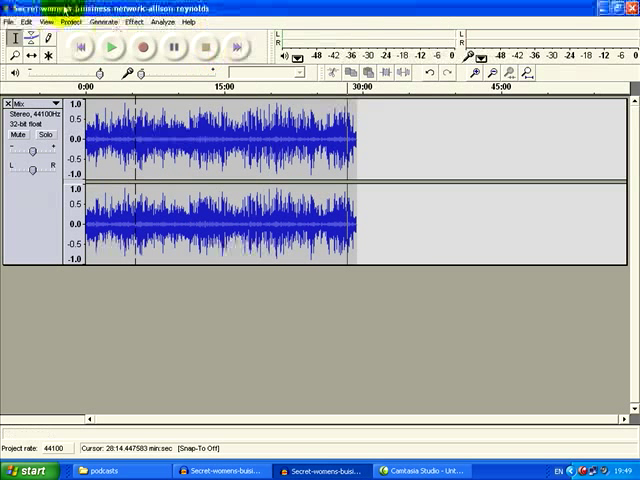
Step: Export the mix as MP3 'swbn-podcast' in the audio folder, accepting the ID3 tags
left_click(12, 22)
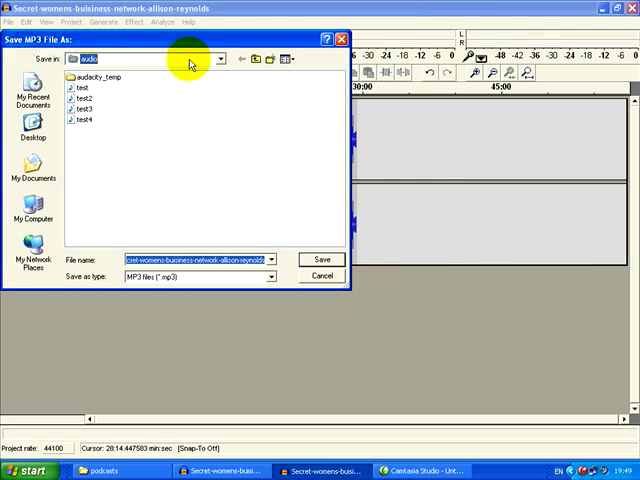
left_click(219, 58)
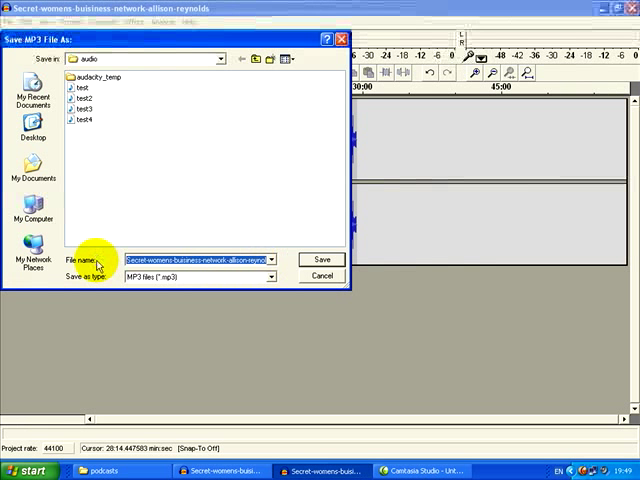
type("swbn-r")
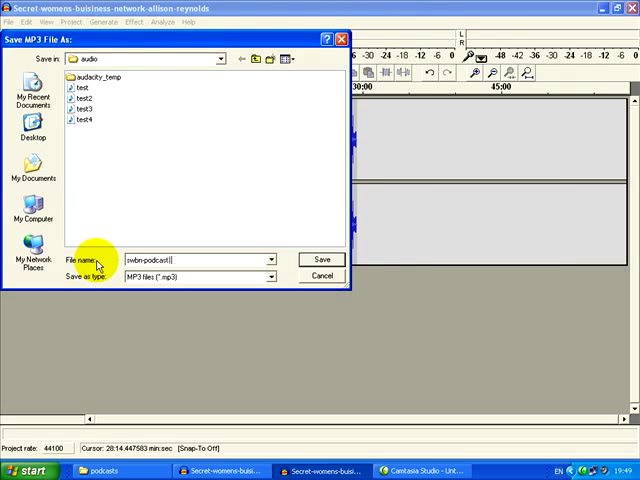
left_click(321, 260)
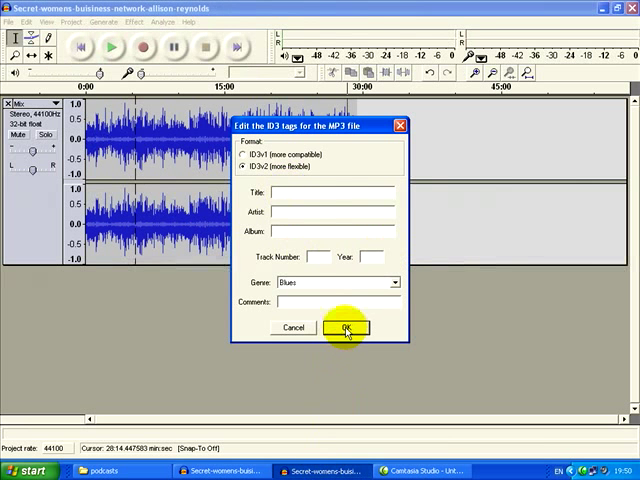
left_click(347, 328)
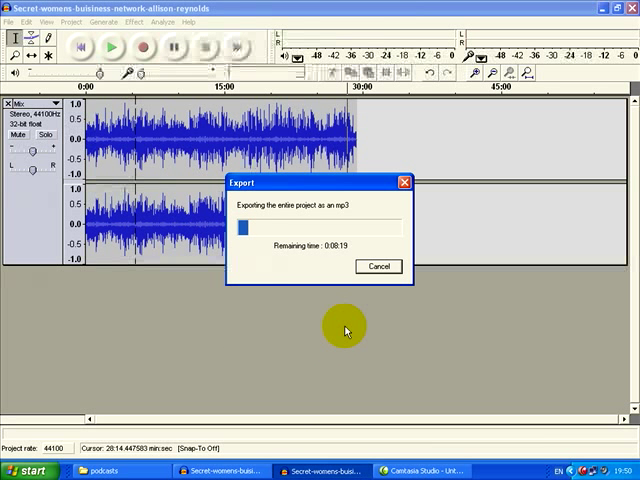